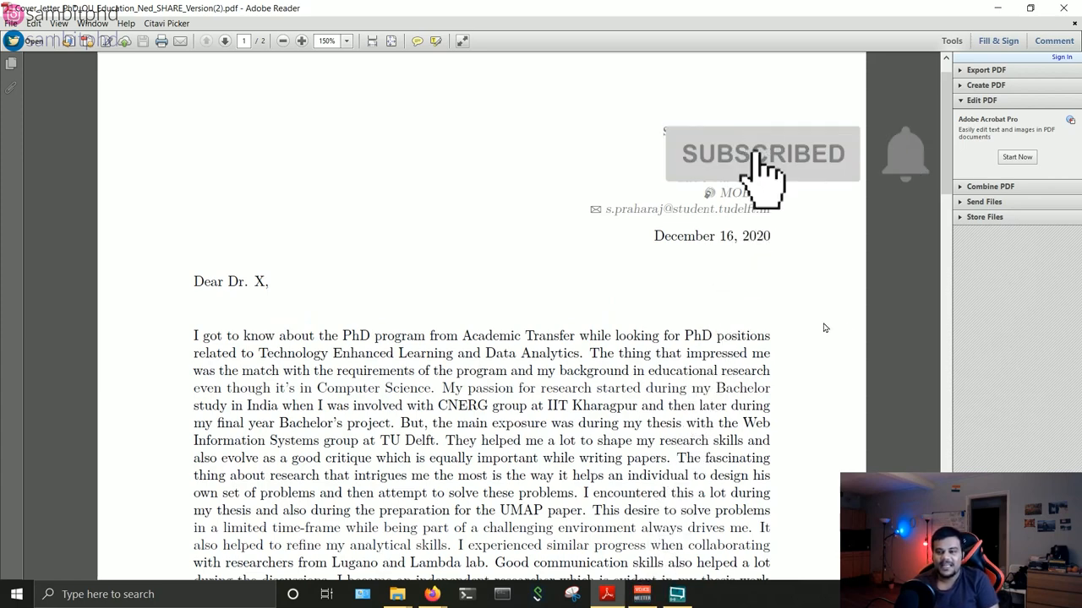
- Select the opening sentences about finding the PhD program and where the research passion started
drag(194, 335, 328, 353)
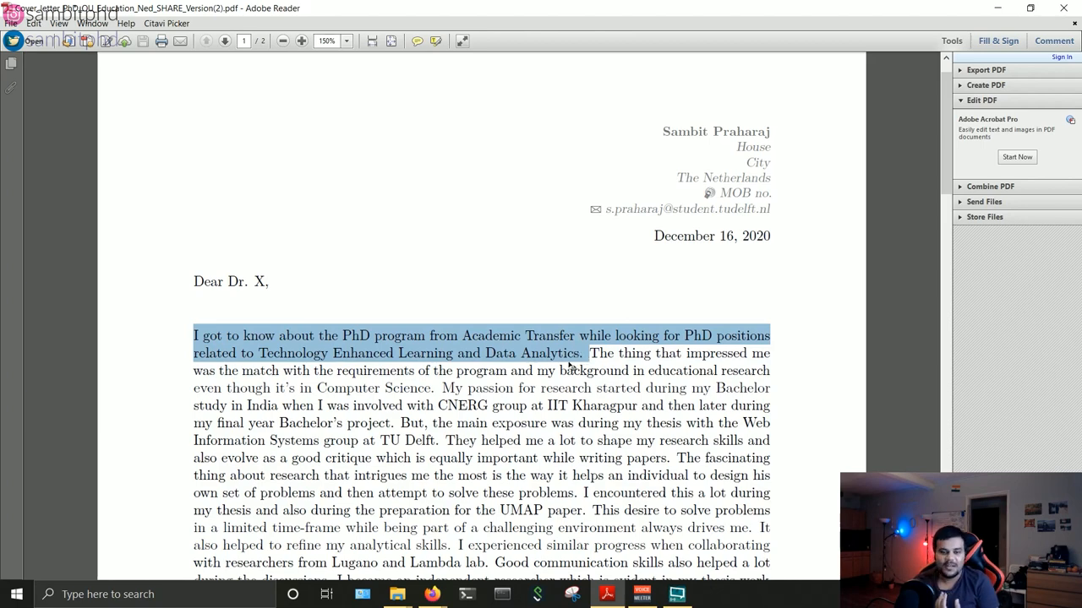
mouse_move(497, 392)
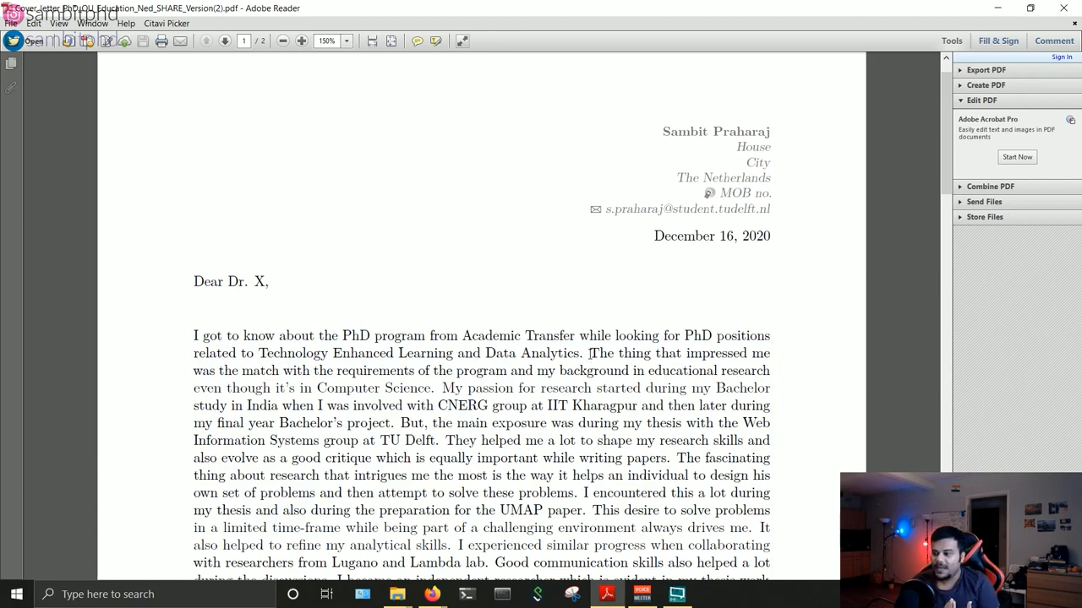
drag(589, 354, 695, 405)
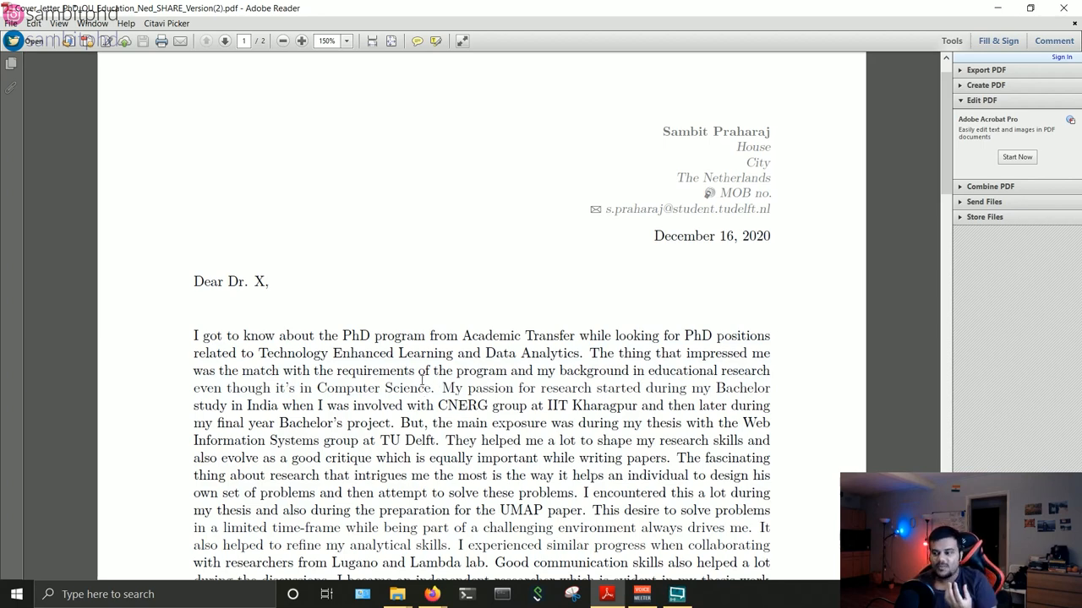
drag(440, 388, 547, 422)
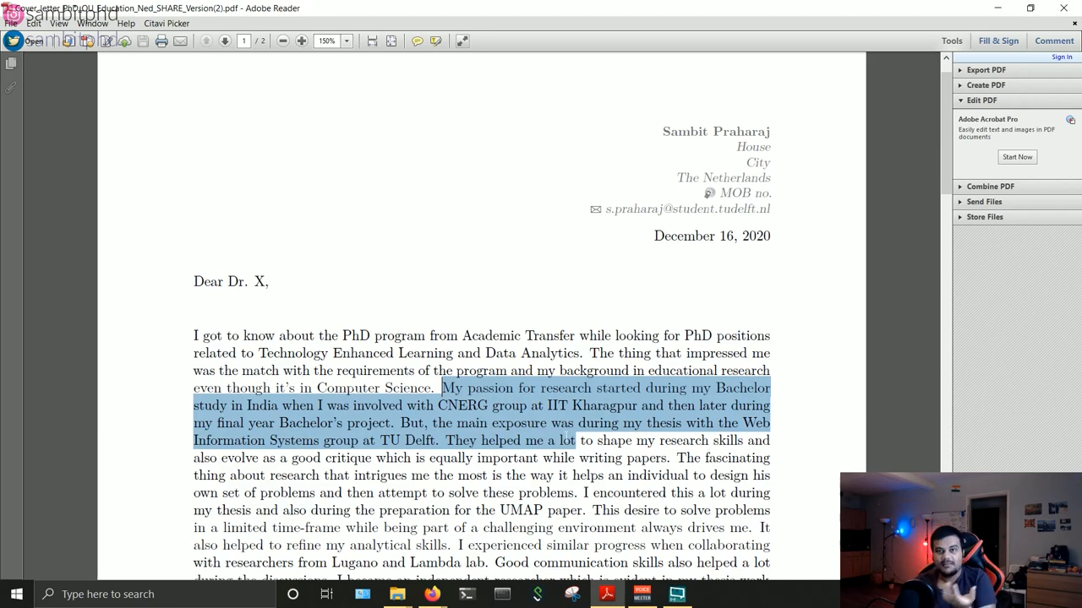
drag(573, 440, 666, 493)
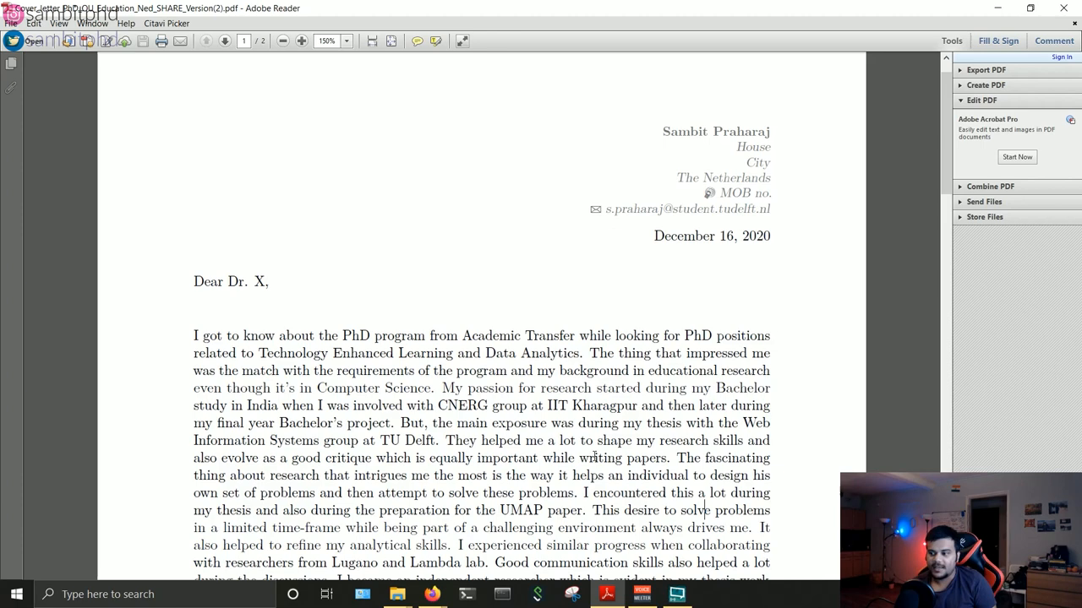
- Select the research-fascination sentence on designing problems, then the communication-skills sentences
scroll(down, 3)
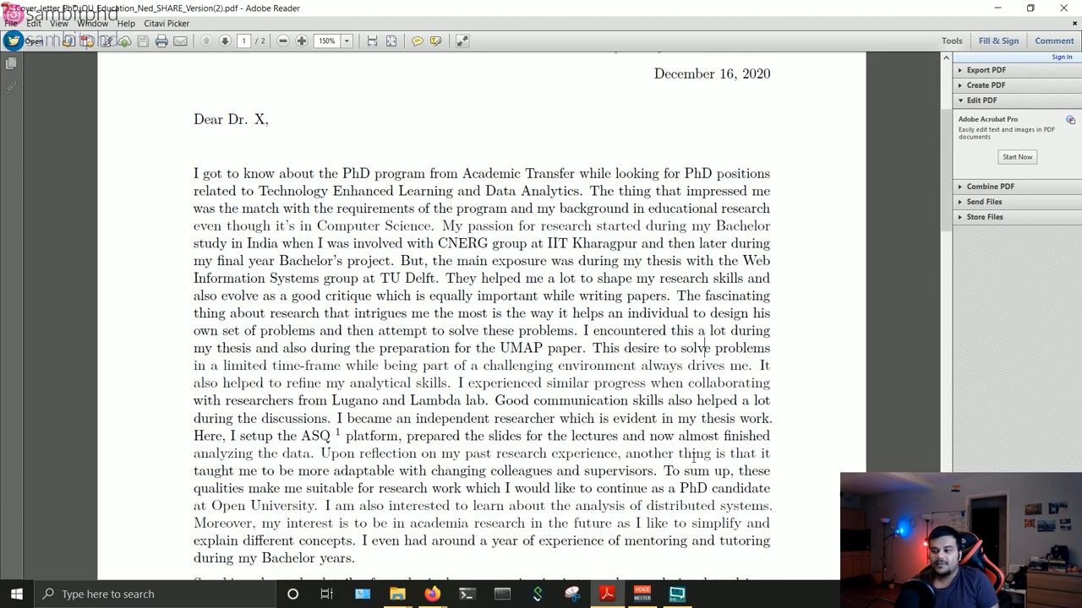
scroll(down, 3)
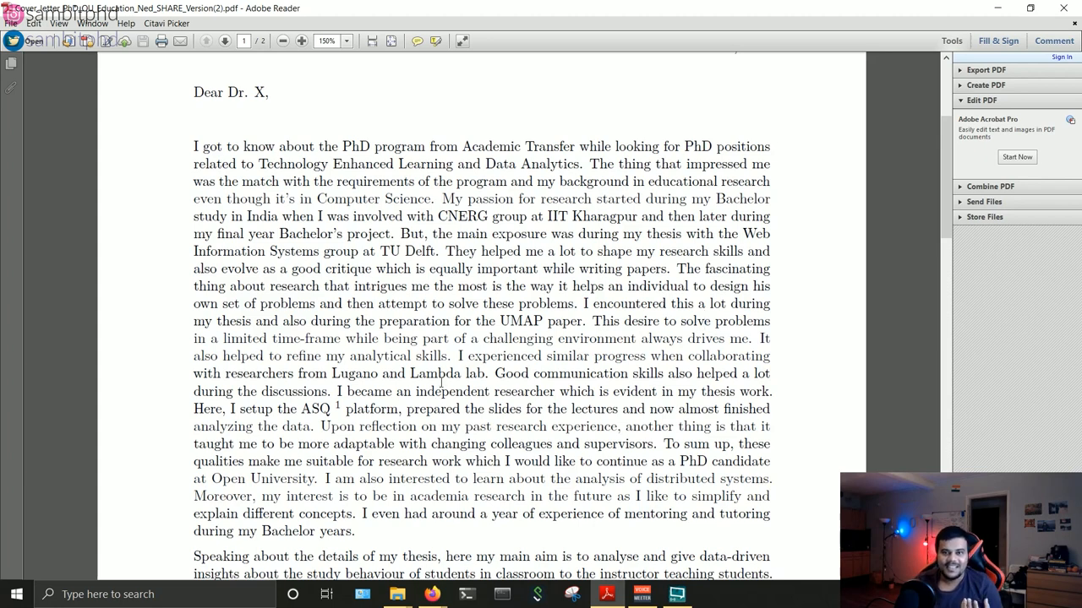
mouse_move(443, 375)
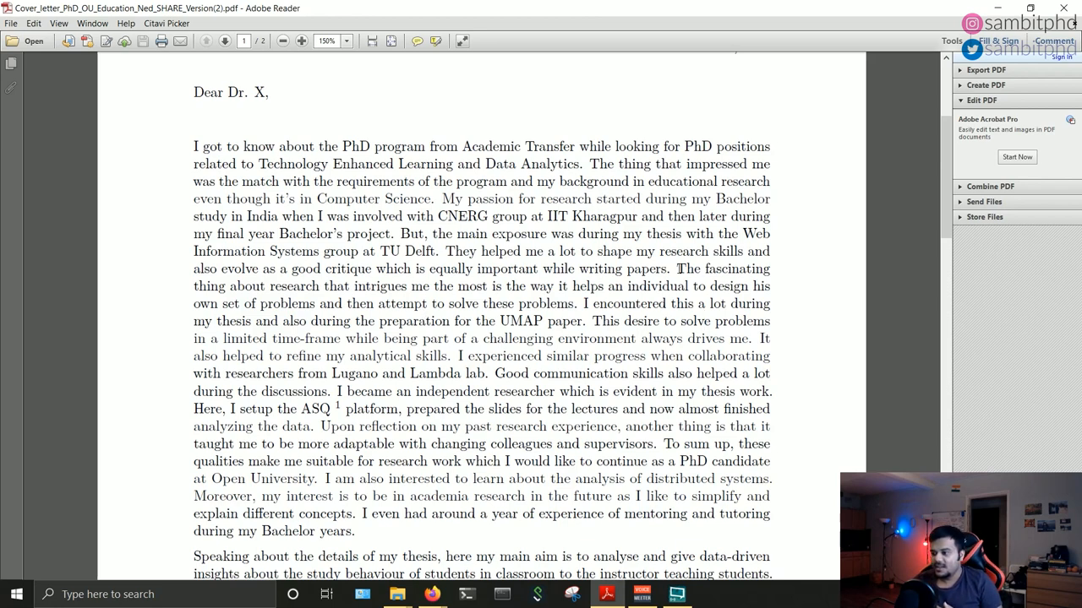
drag(676, 268, 509, 321)
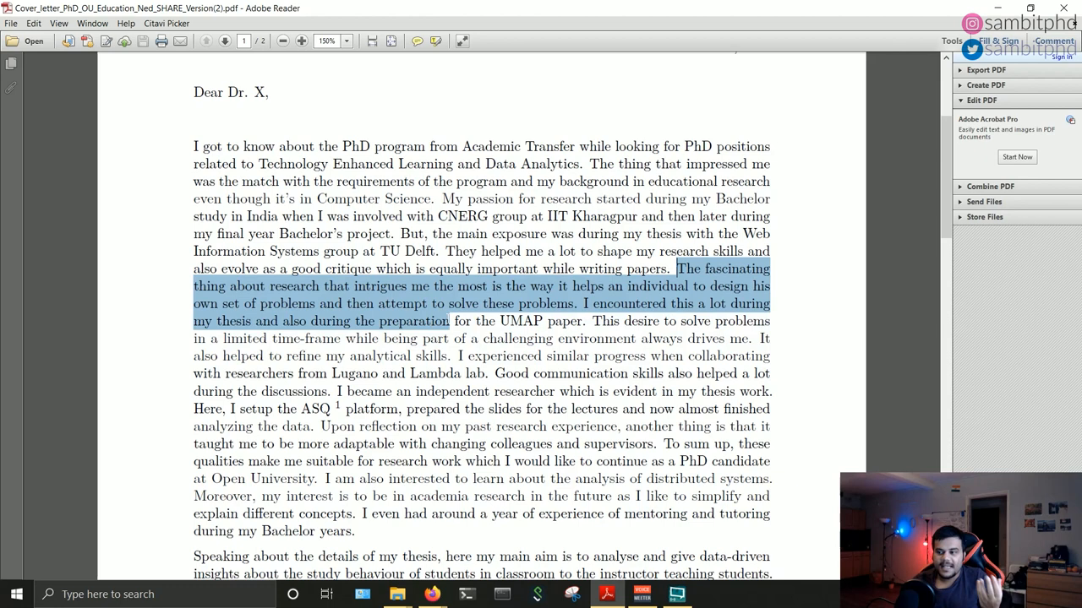
drag(443, 322, 572, 303)
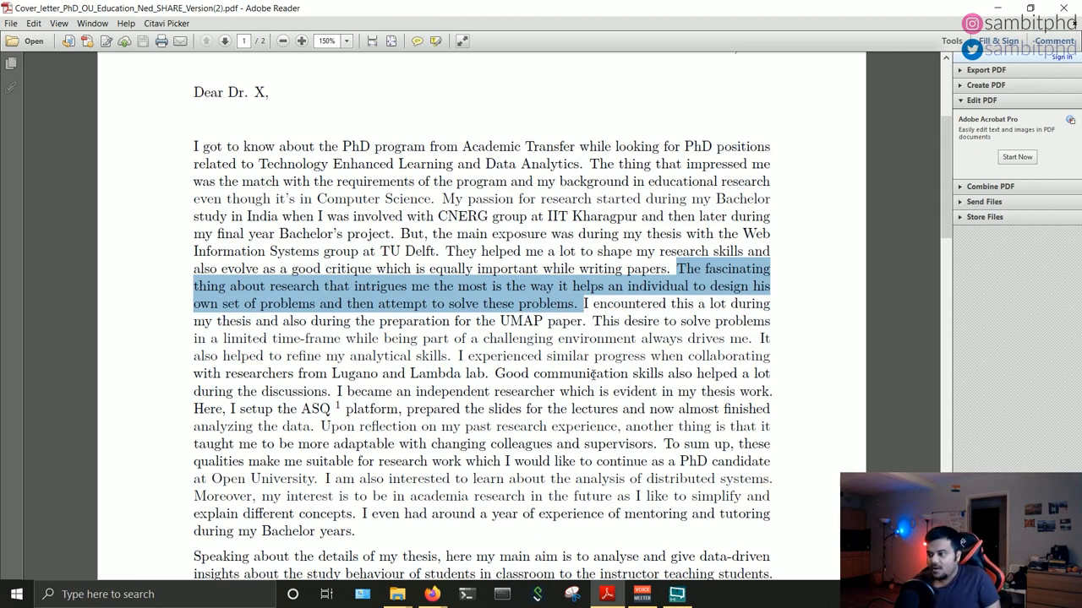
click(598, 321)
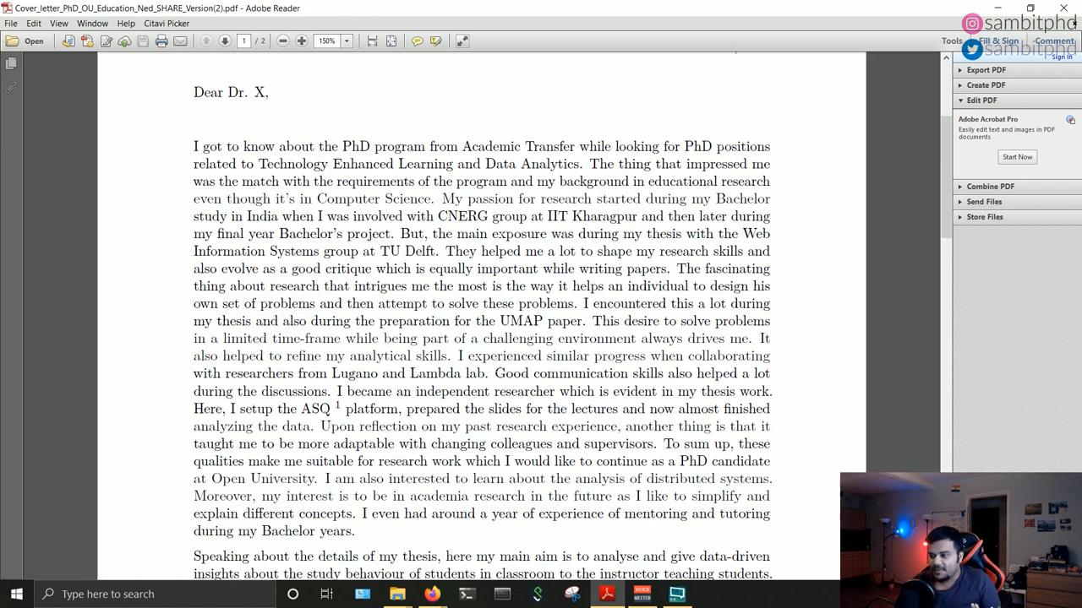
drag(492, 372, 443, 409)
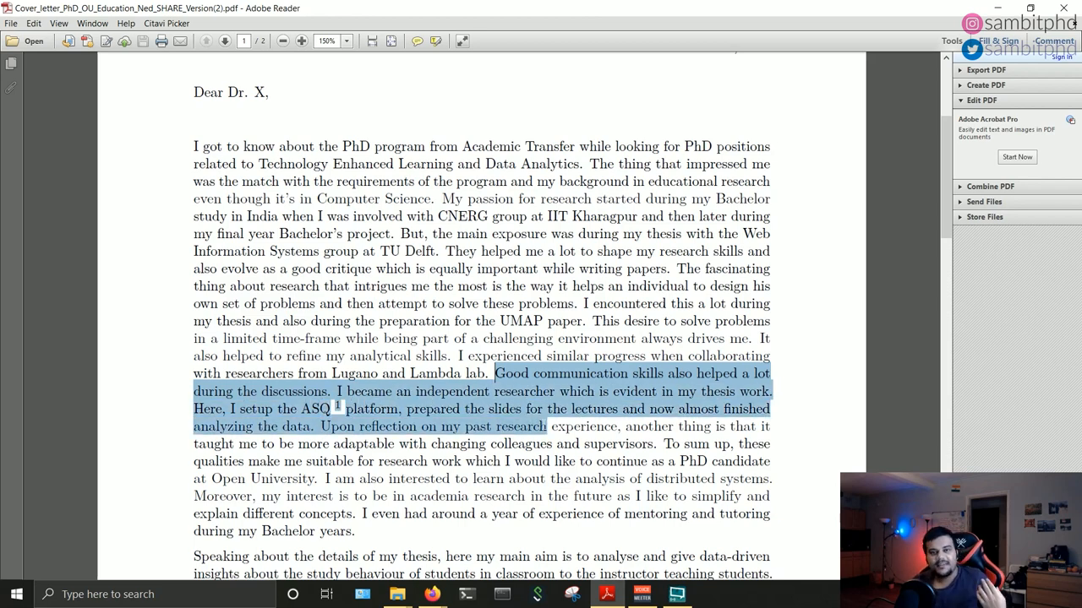
mouse_move(574, 408)
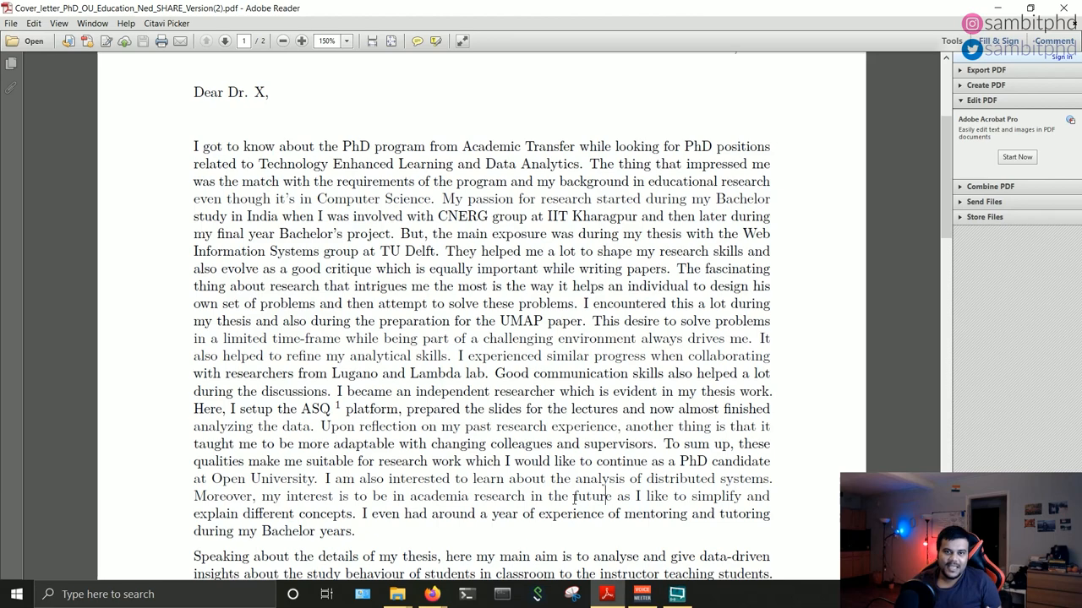
- Select the paragraph describing the thesis work
scroll(down, 3)
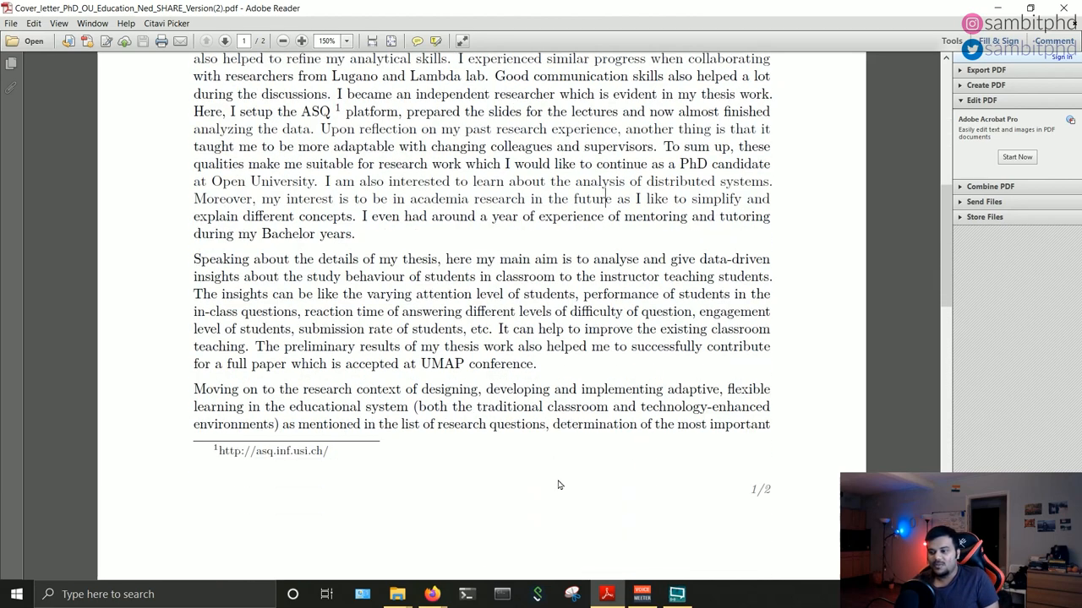
scroll(down, 3)
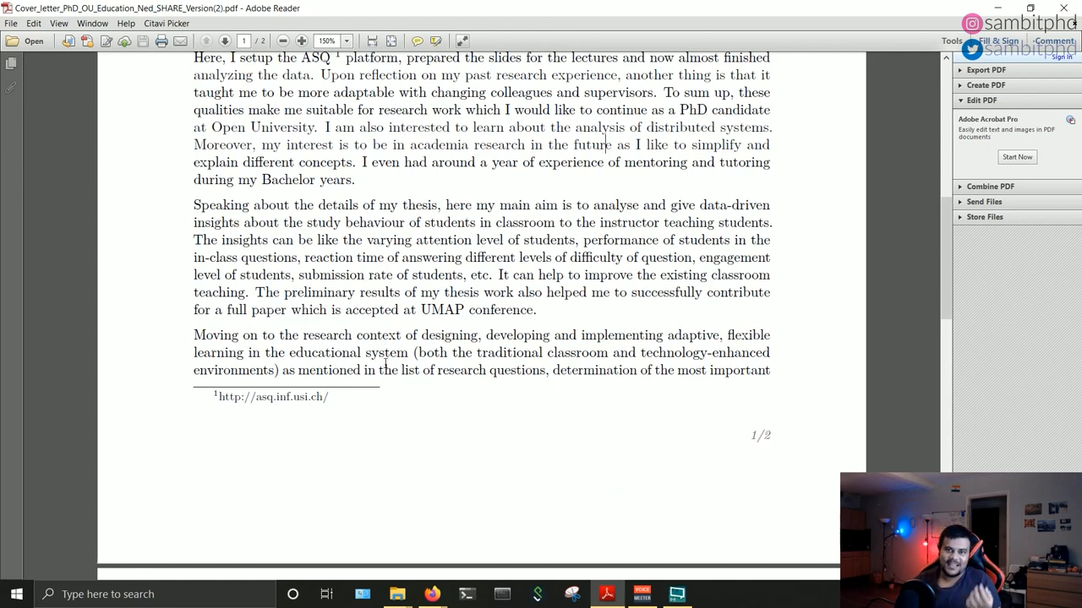
mouse_move(383, 417)
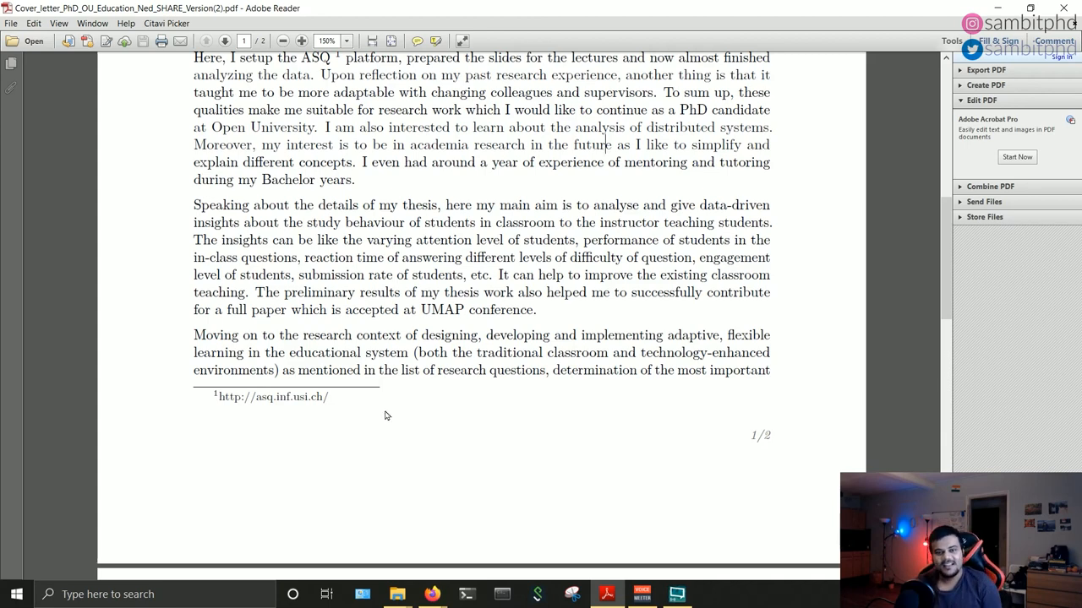
mouse_move(393, 410)
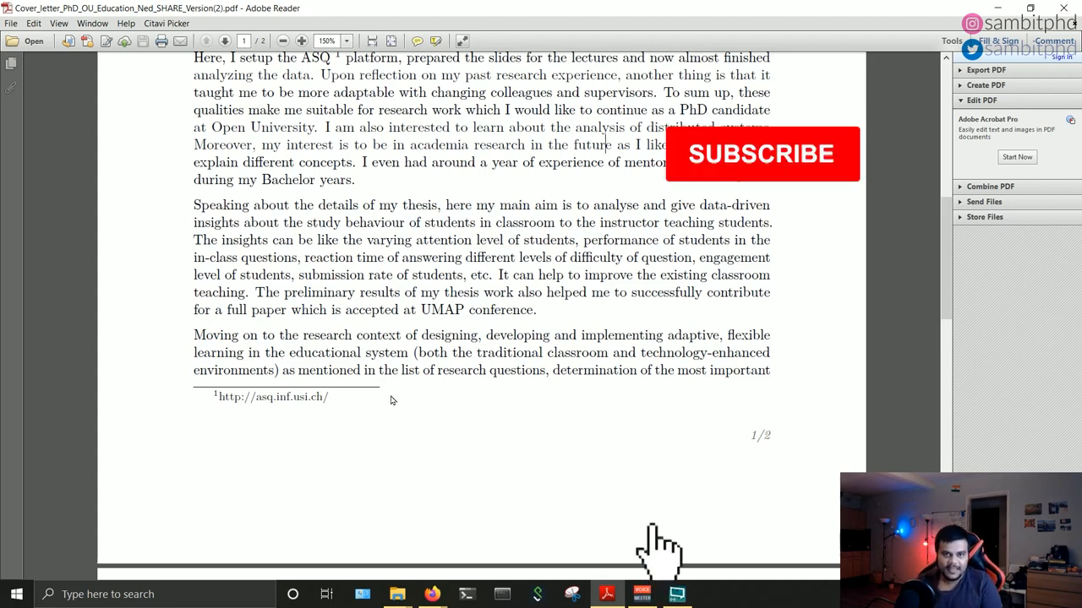
click(761, 154)
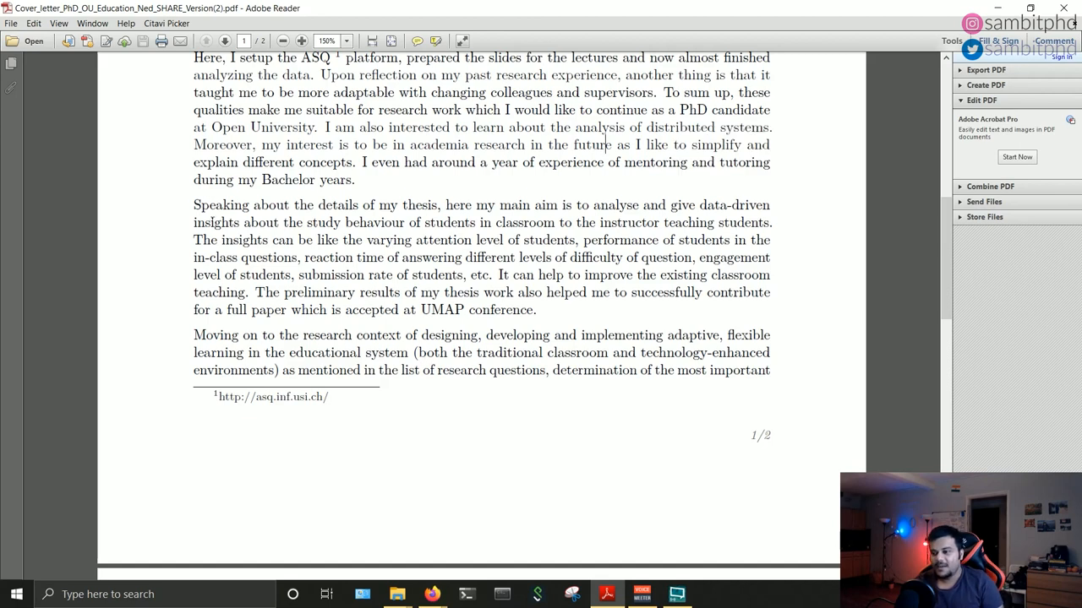
drag(194, 204, 535, 310)
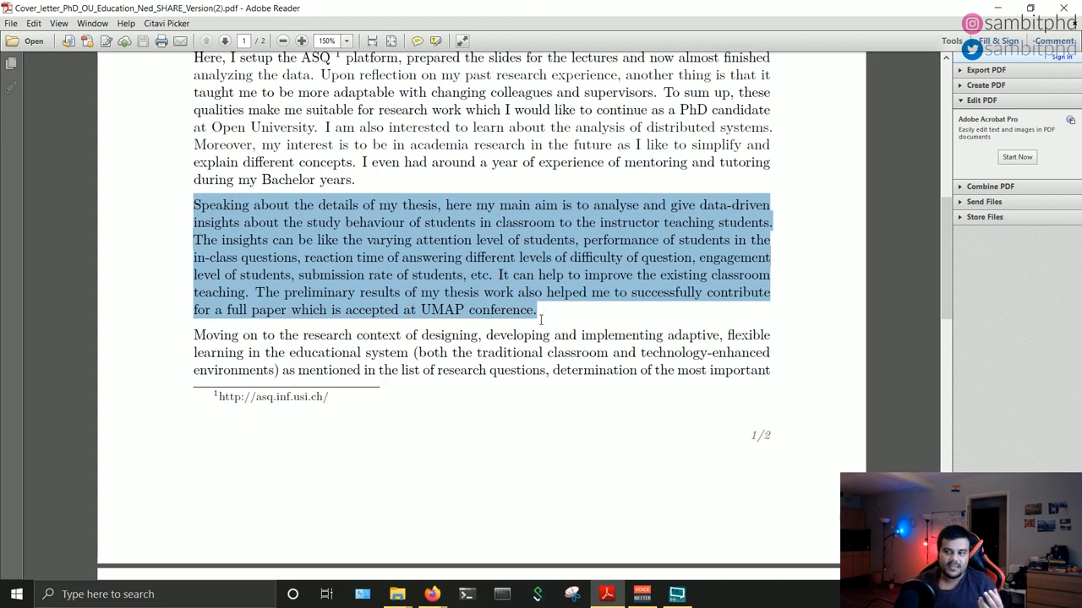
- Mark the research-context passage across the page break and the research questions atop page two
scroll(down, 3)
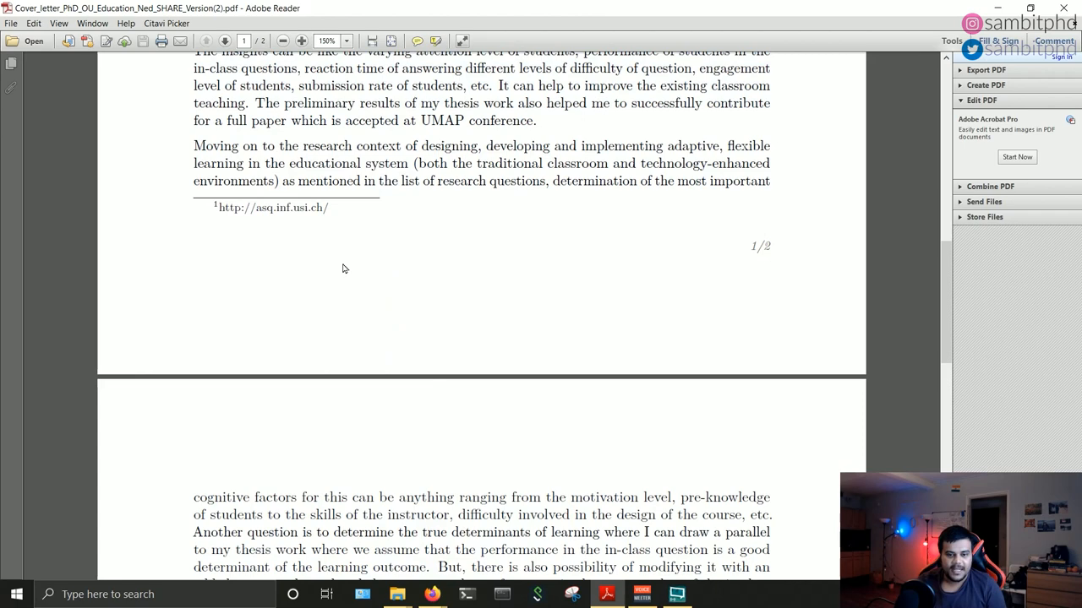
mouse_move(363, 294)
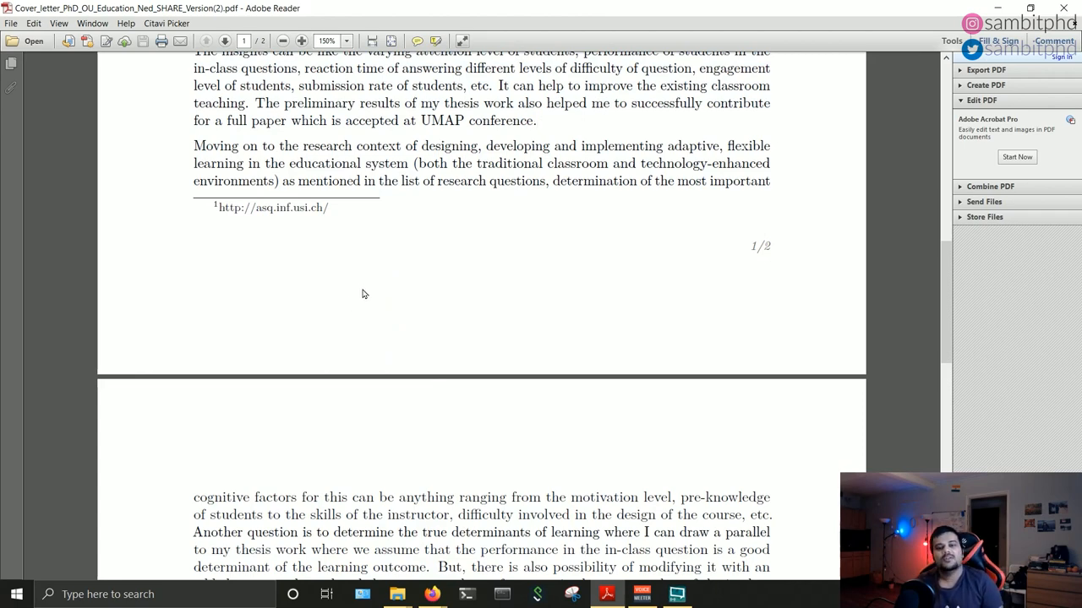
mouse_move(407, 216)
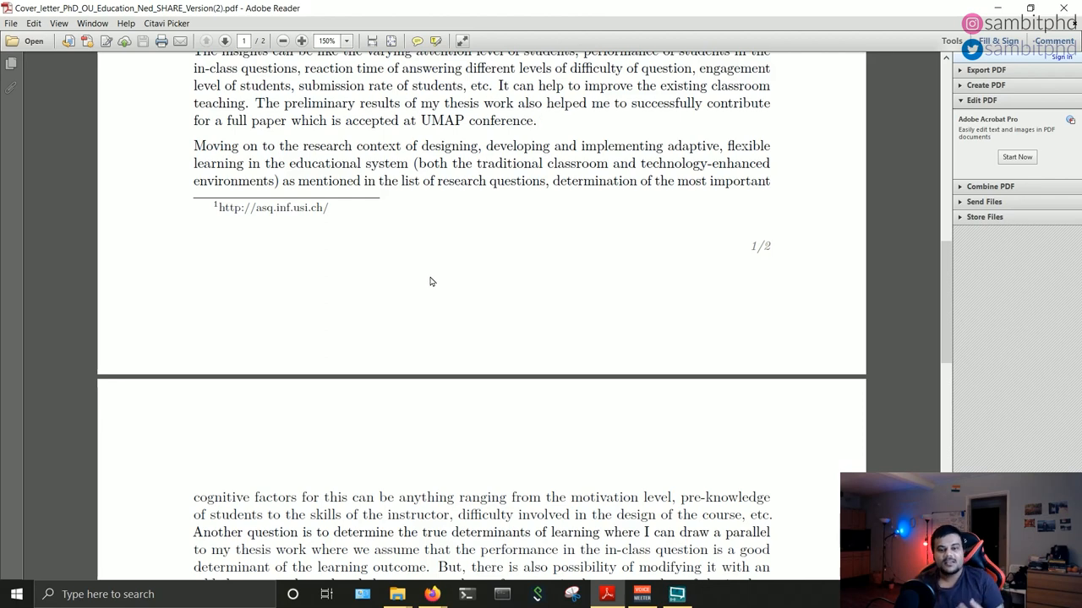
mouse_move(461, 387)
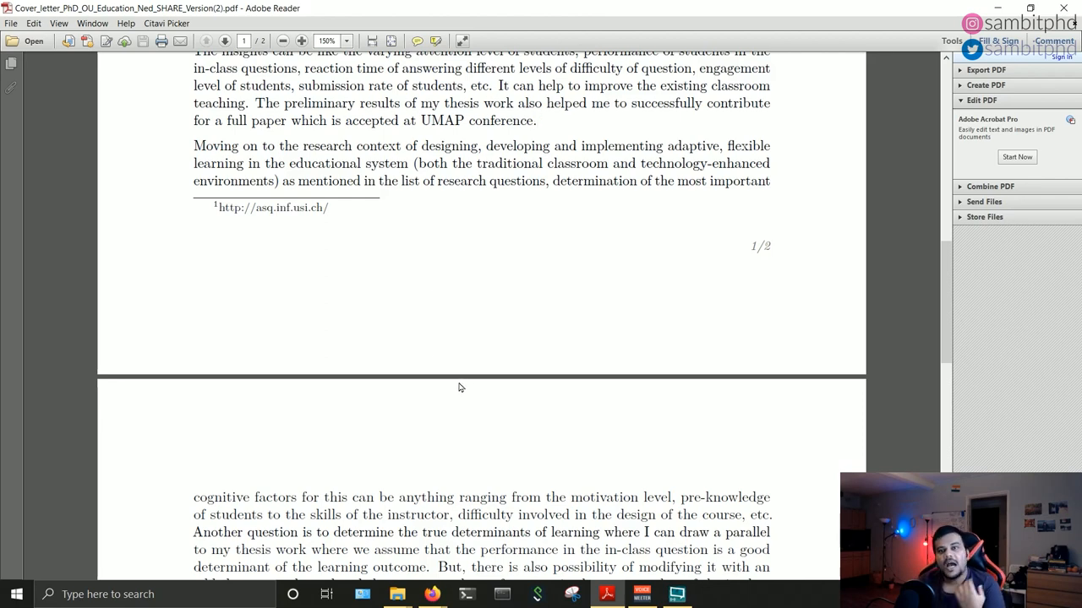
mouse_move(369, 360)
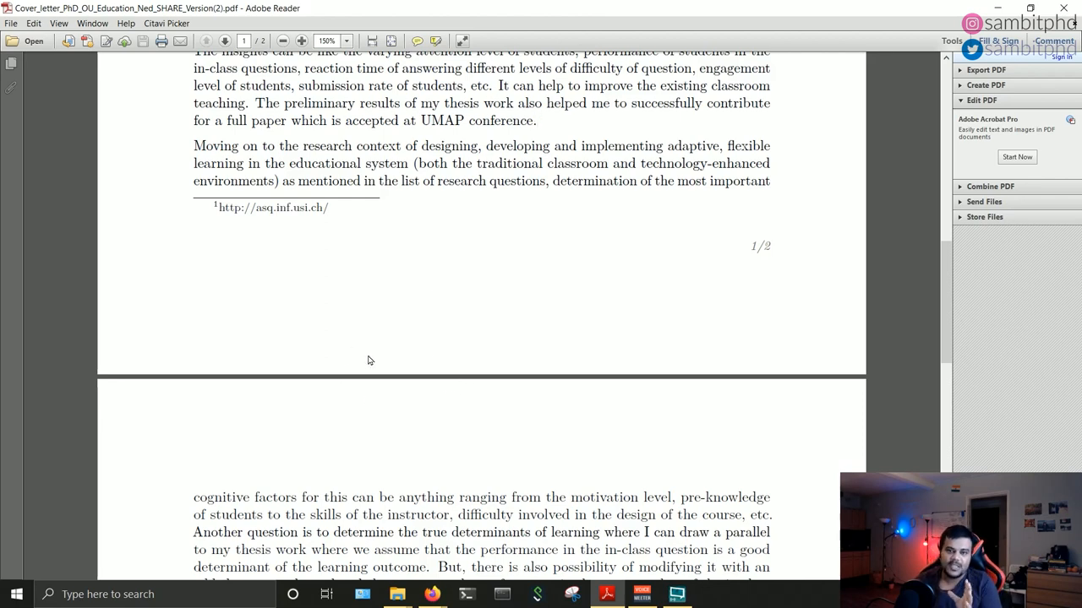
mouse_move(368, 354)
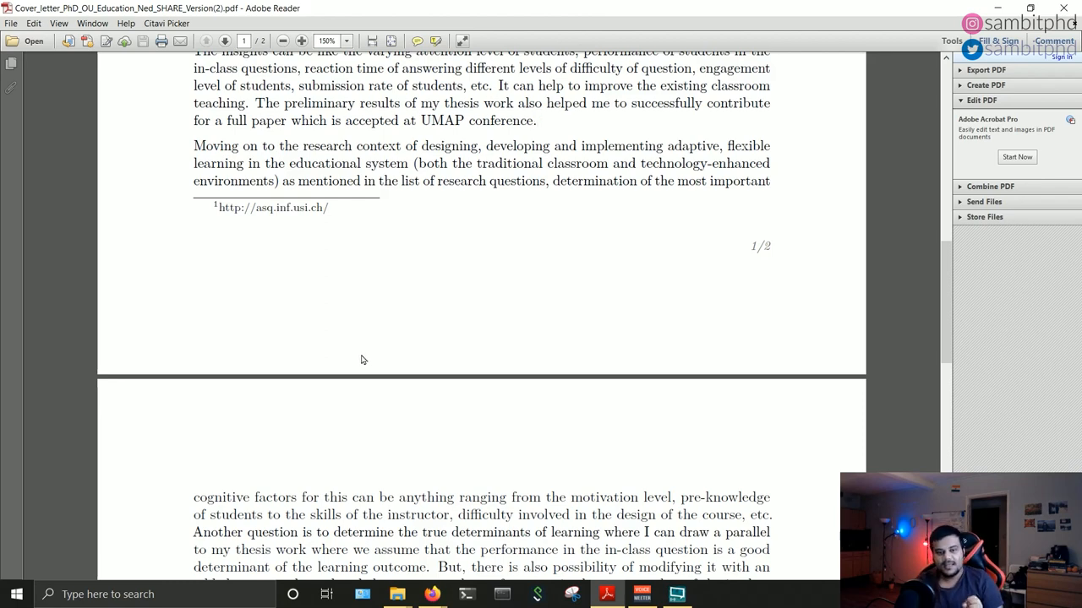
mouse_move(359, 350)
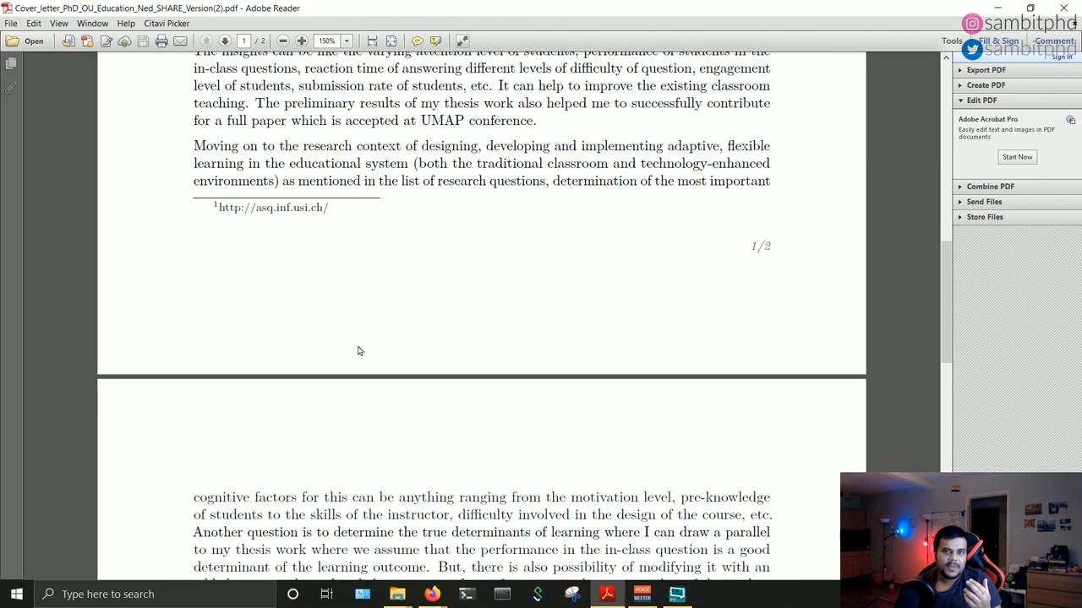
scroll(down, 3)
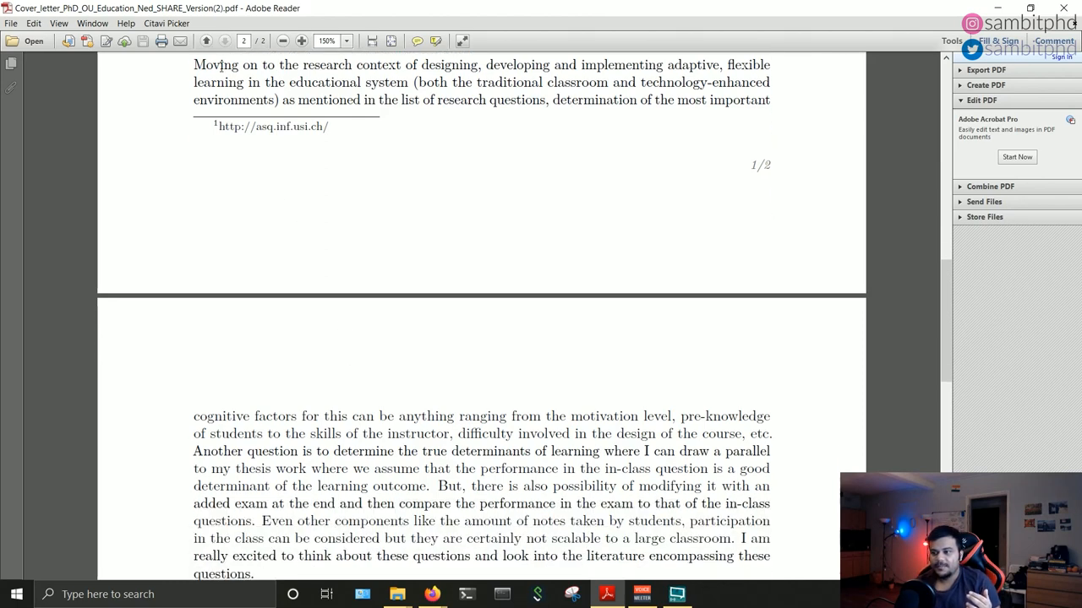
drag(194, 64, 310, 503)
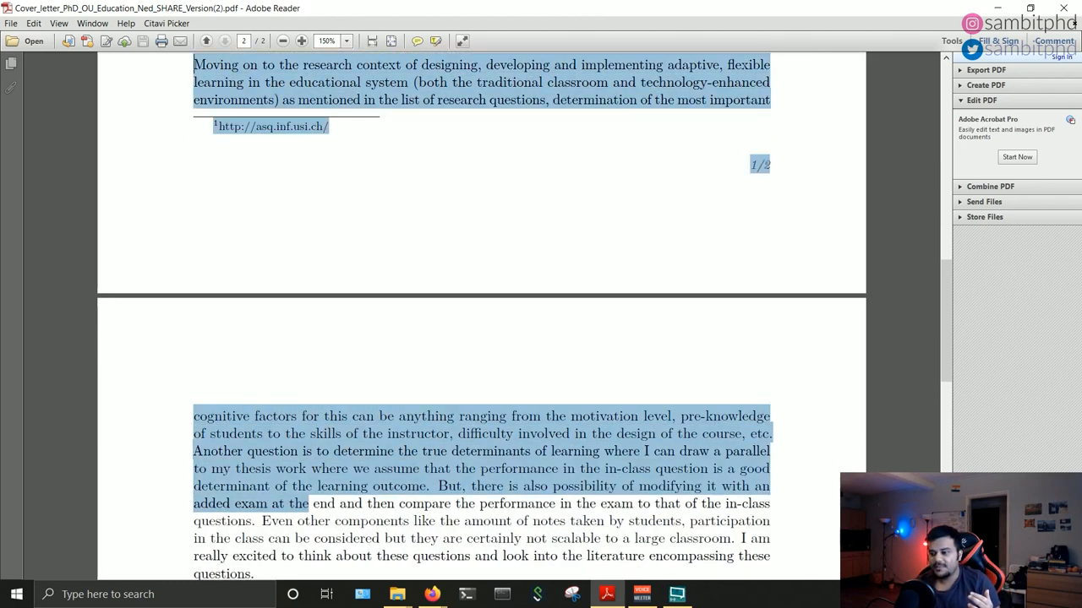
drag(310, 503, 254, 573)
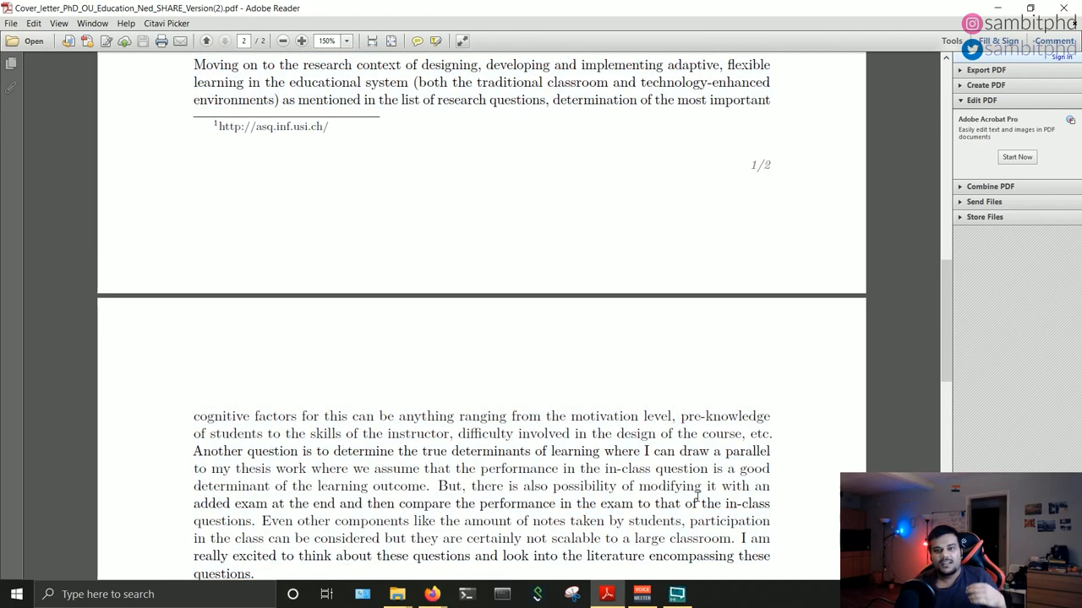
- Scroll down page 2 to the closing paragraph, sign-off and signature
scroll(down, 3)
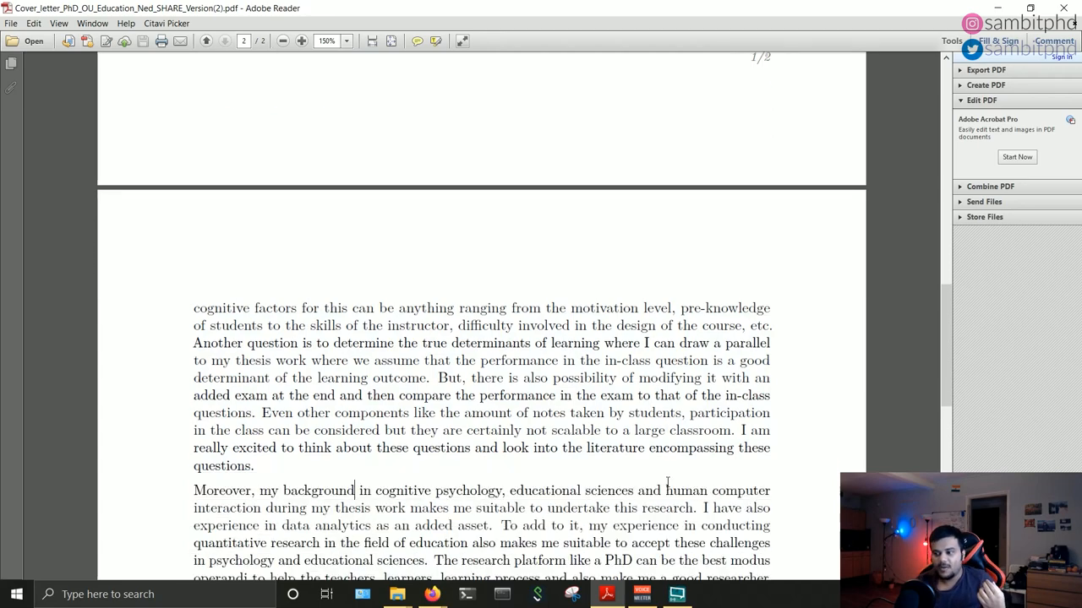
scroll(down, 3)
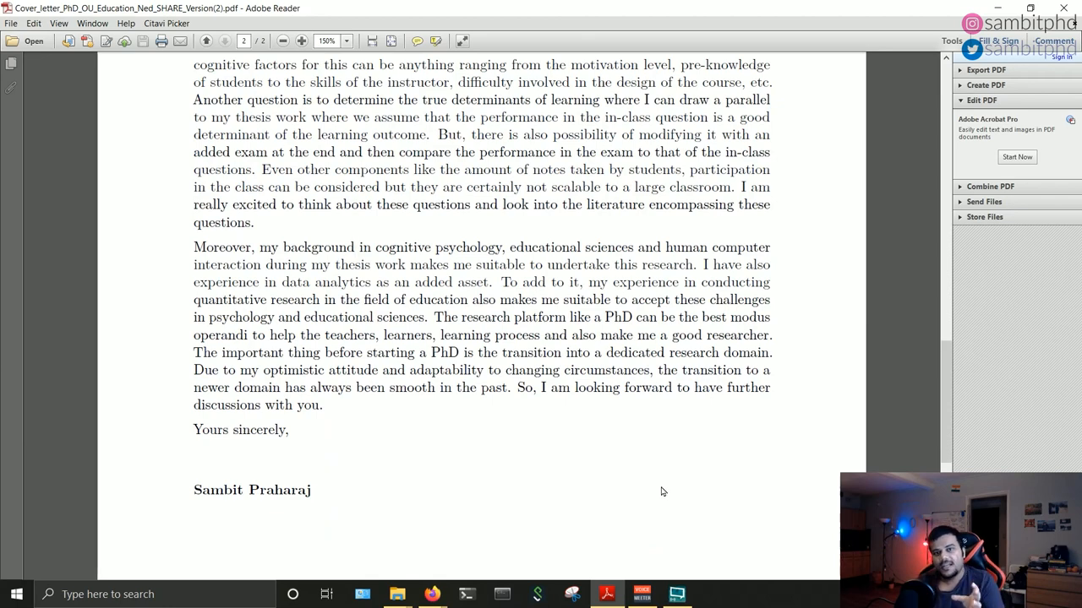
scroll(down, 3)
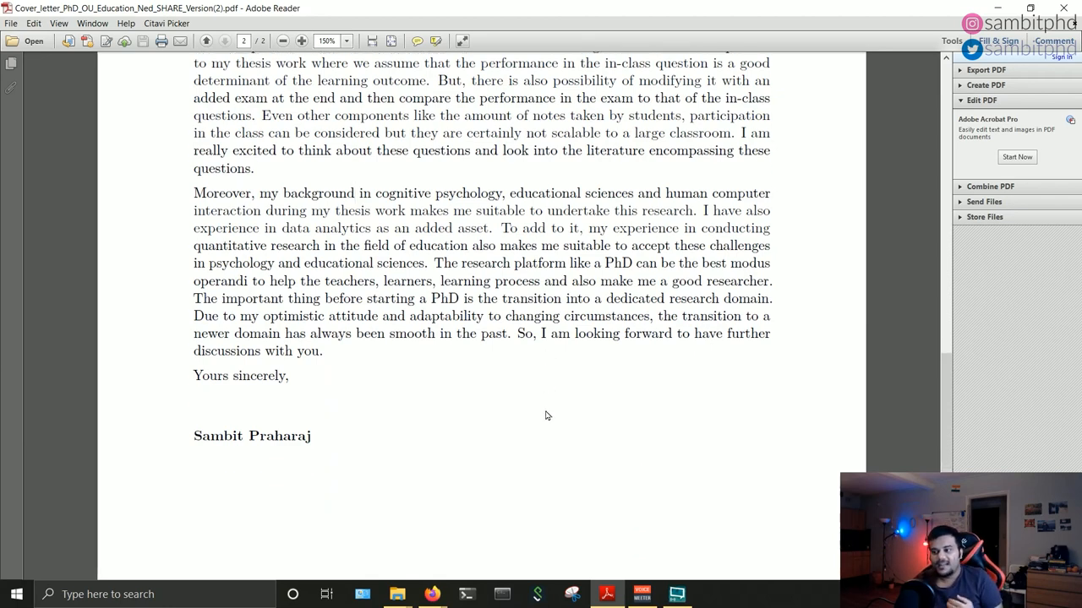
mouse_move(574, 451)
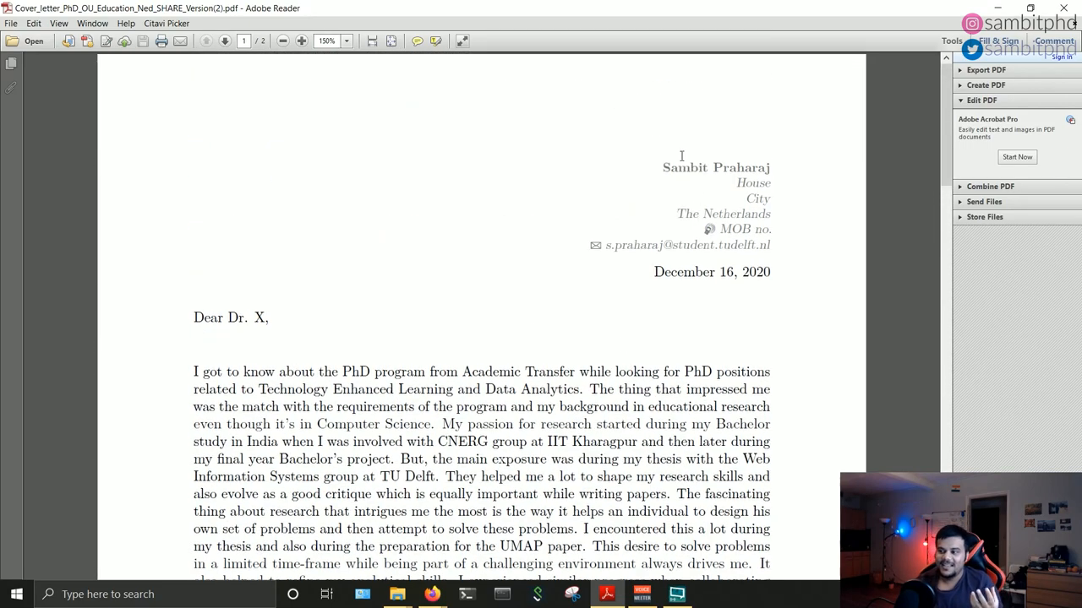
mouse_move(255, 157)
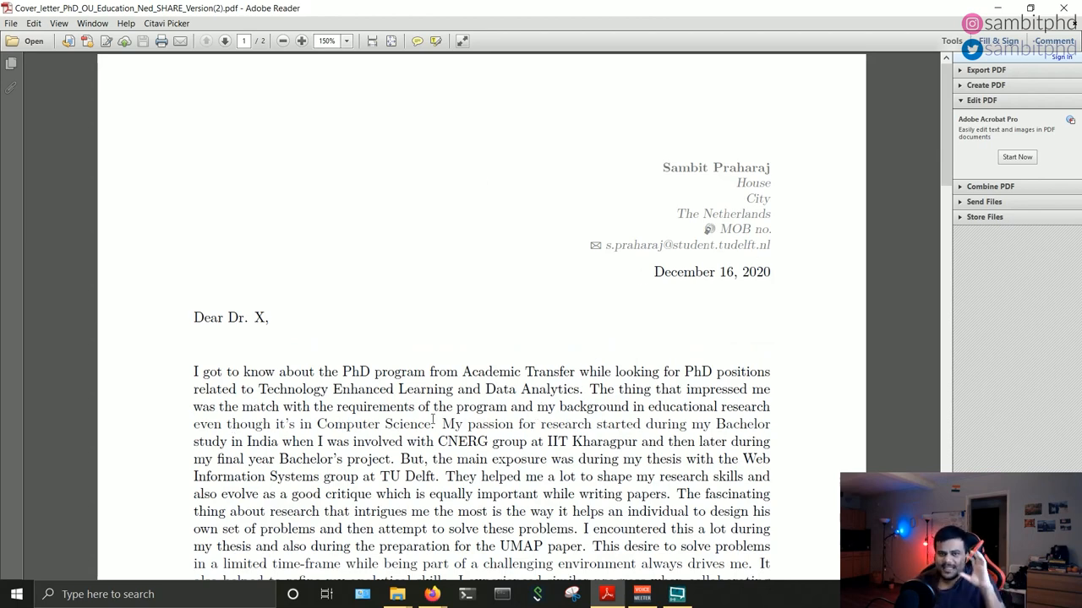
- Highlight the closing sentences about transitioning into a research domain, then clear the selection
scroll(down, 3)
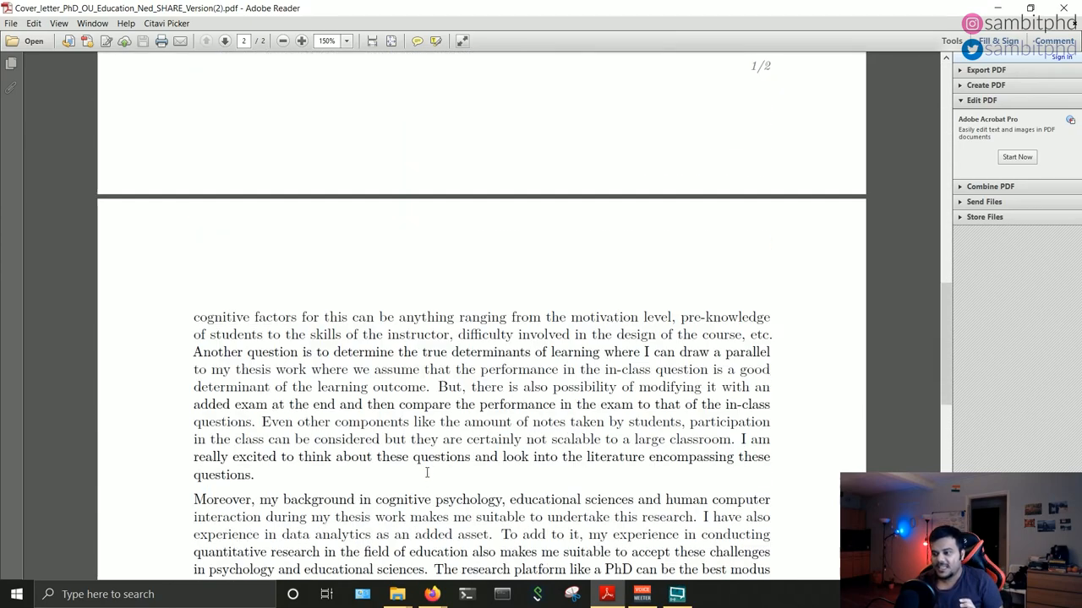
scroll(down, 3)
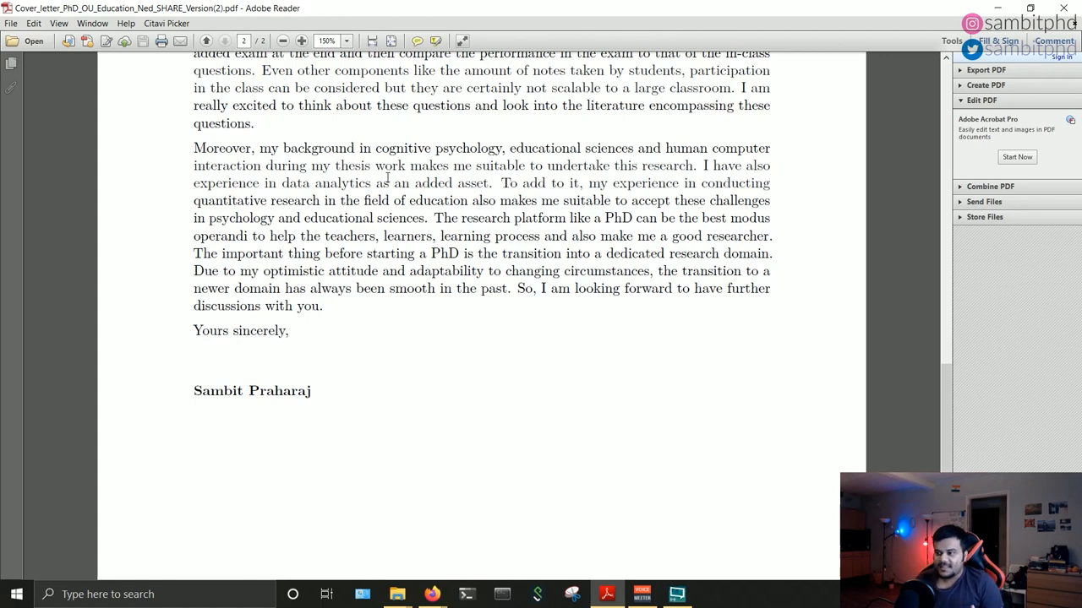
mouse_move(287, 279)
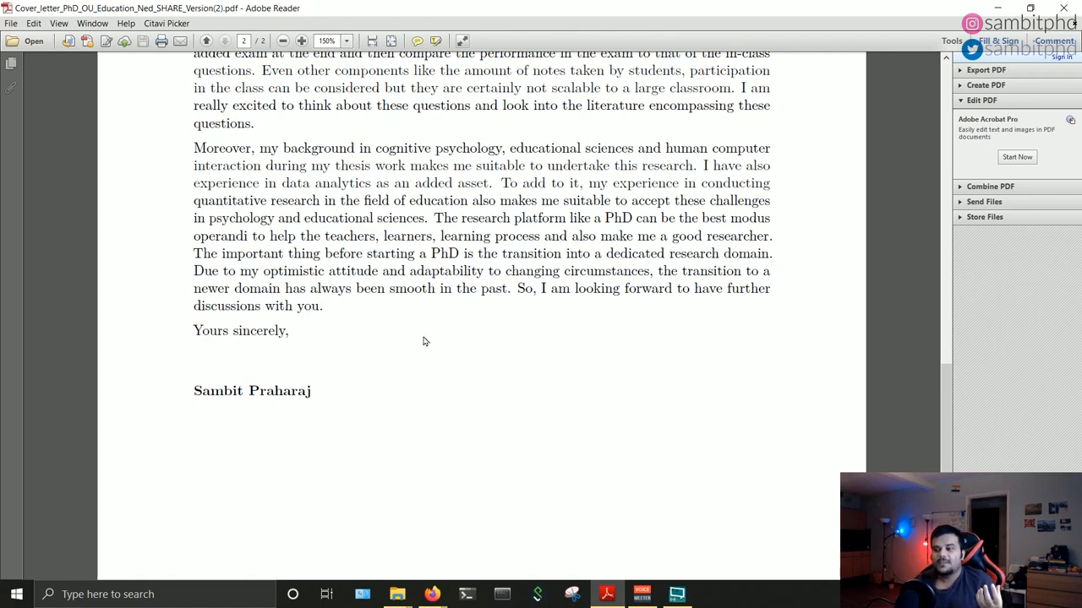
mouse_move(407, 363)
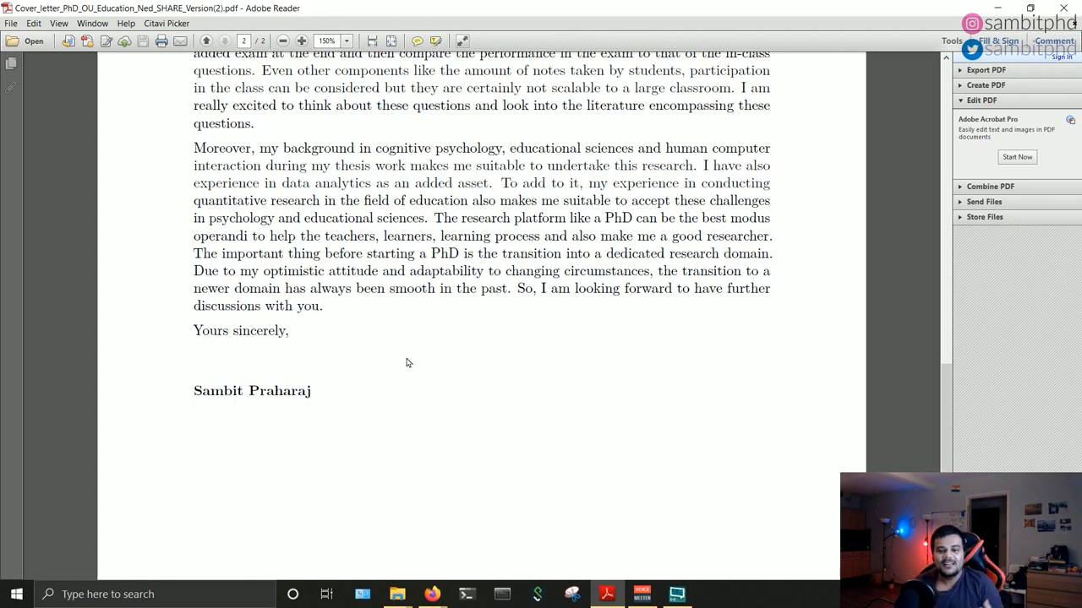
mouse_move(395, 370)
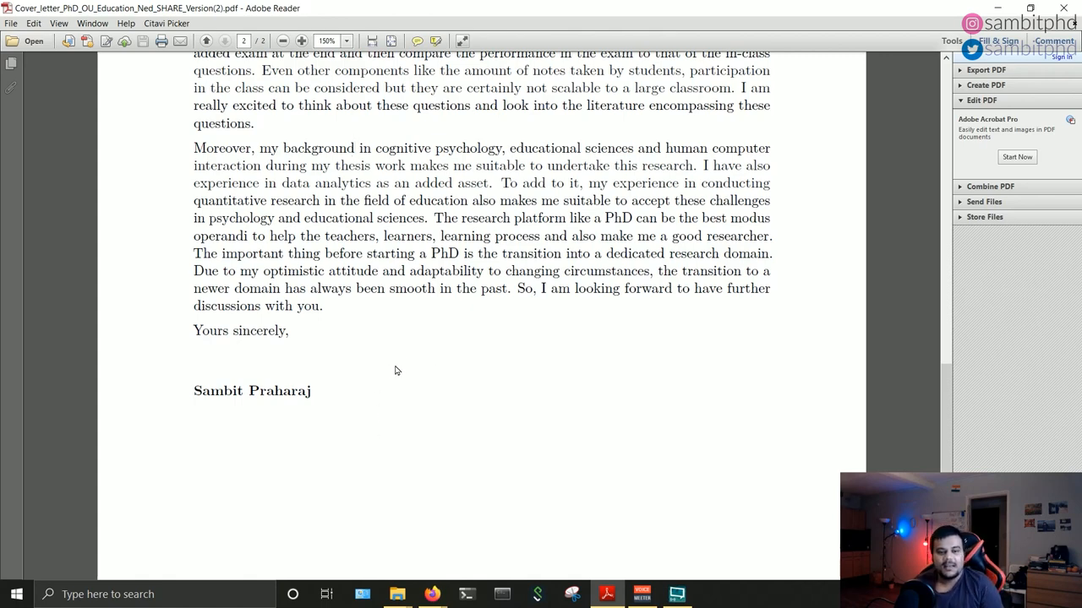
mouse_move(504, 337)
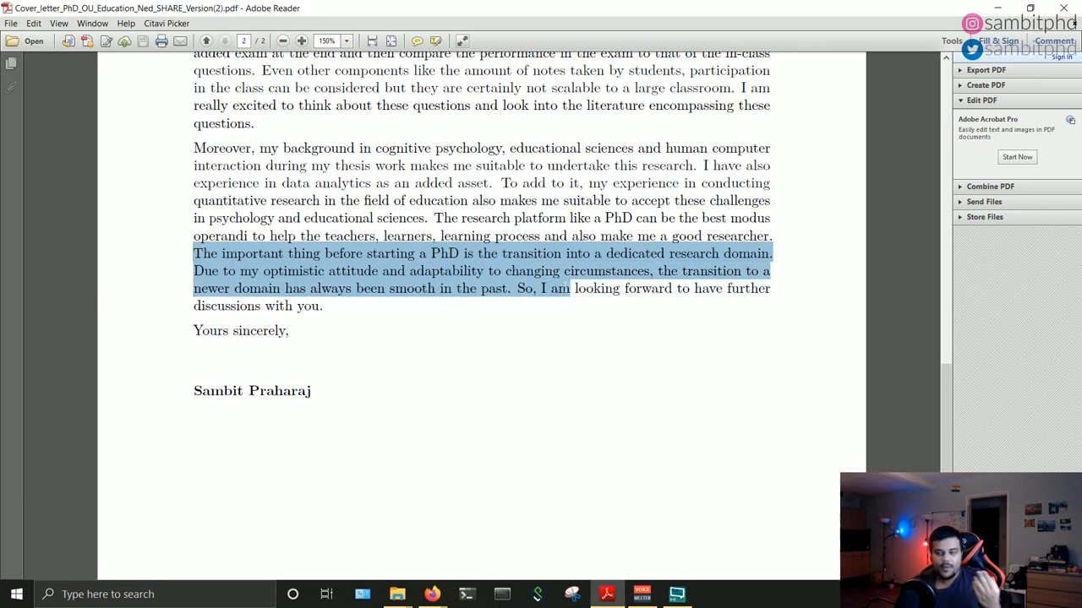
drag(570, 288, 691, 288)
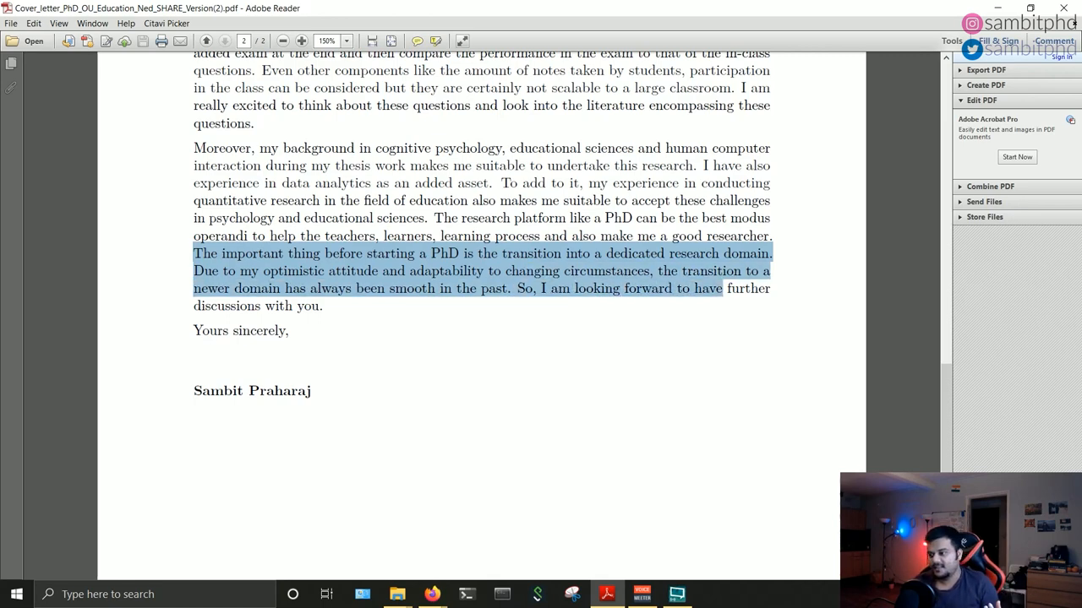
click(634, 382)
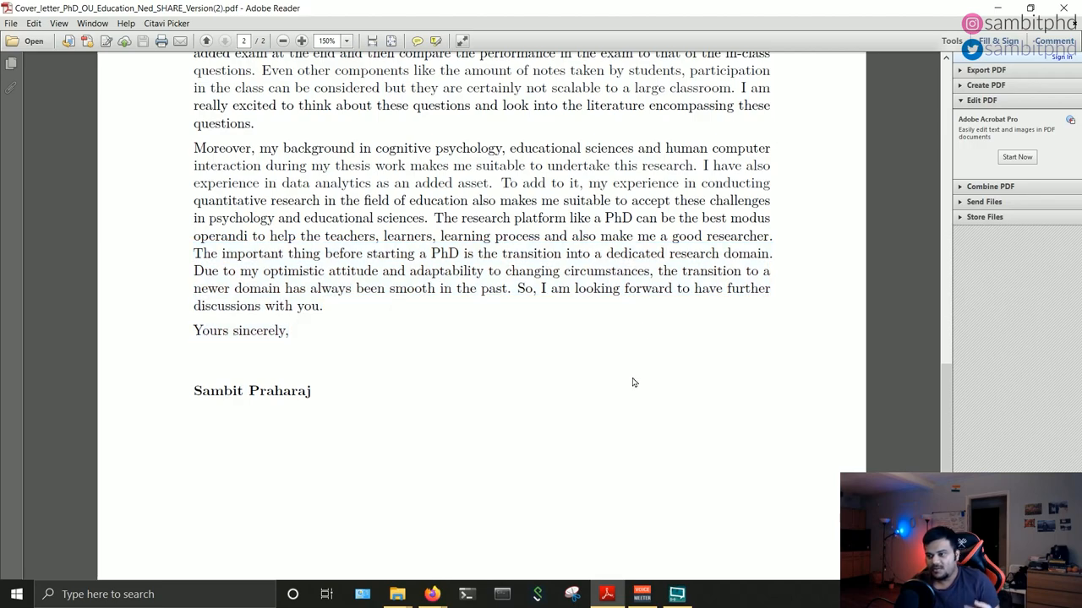